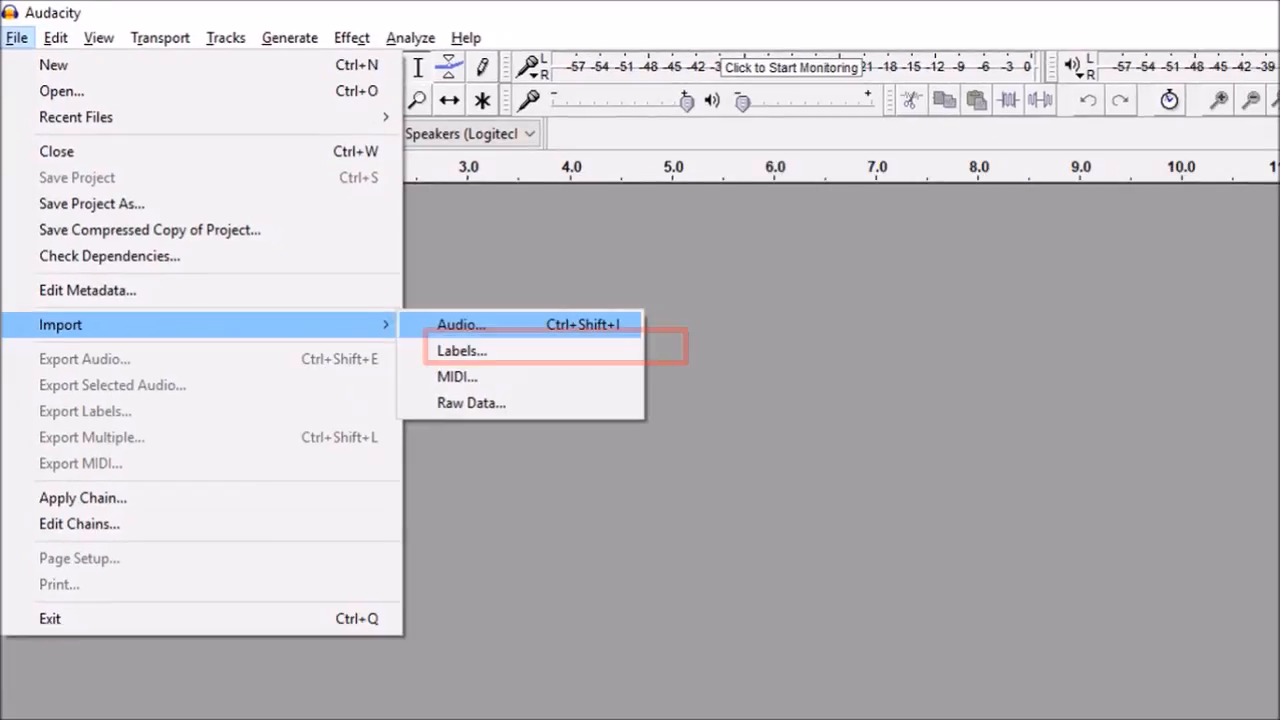
Import track1, track2 and track3 MP3 files from the DEMO folder as separate tracks.
{"action": "left_click", "coordinate": [461, 324]}
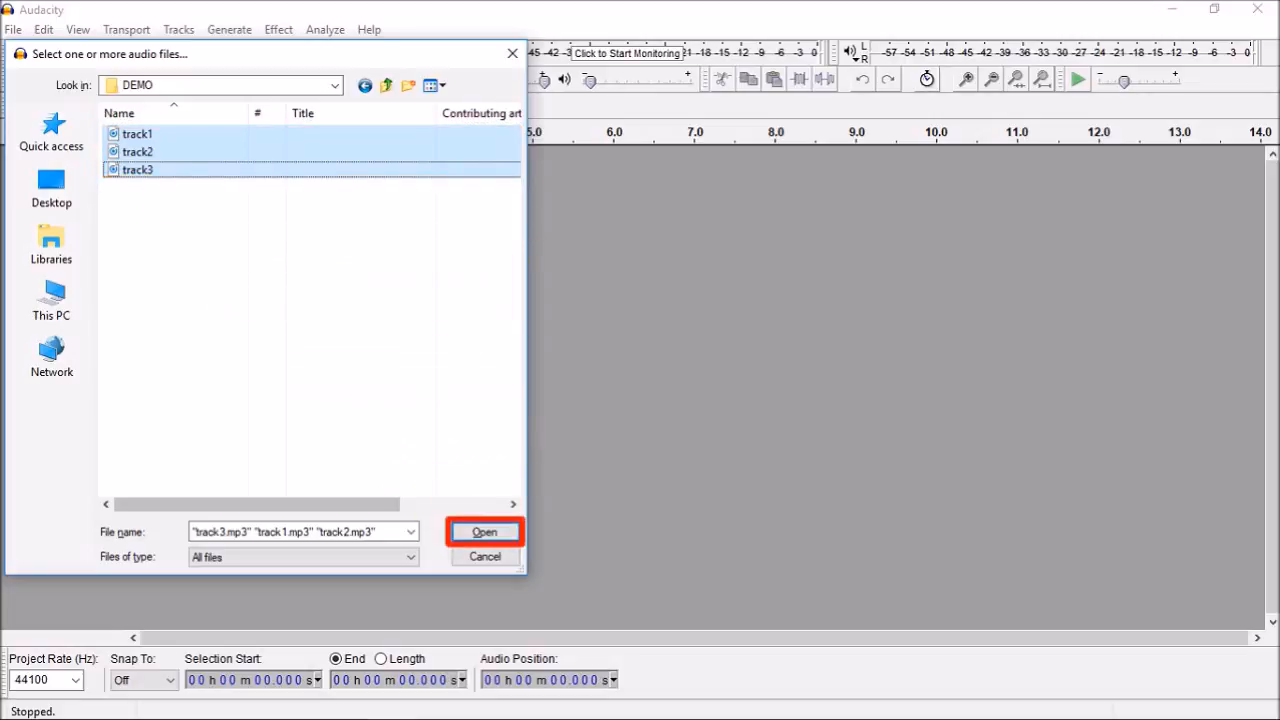
{"action": "left_click", "coordinate": [484, 531]}
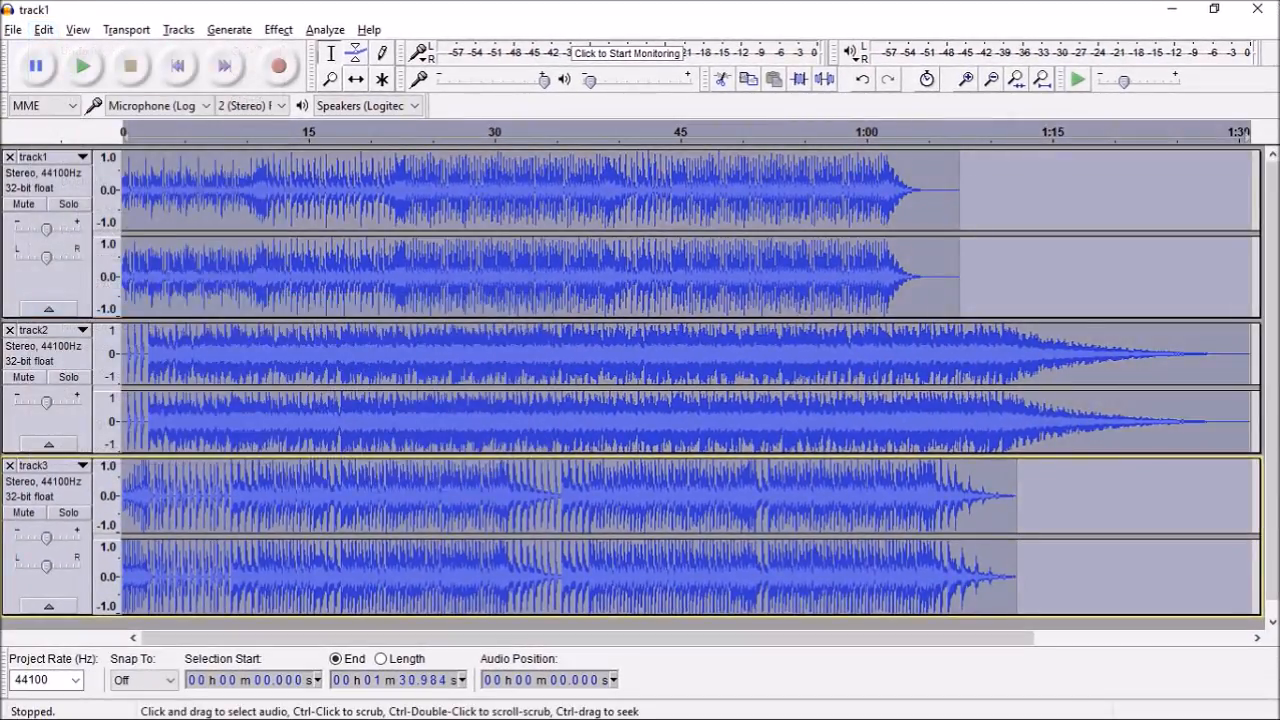
Line up track1, track2 and track3 end to end so each follows the previous.
{"action": "left_click", "coordinate": [178, 28]}
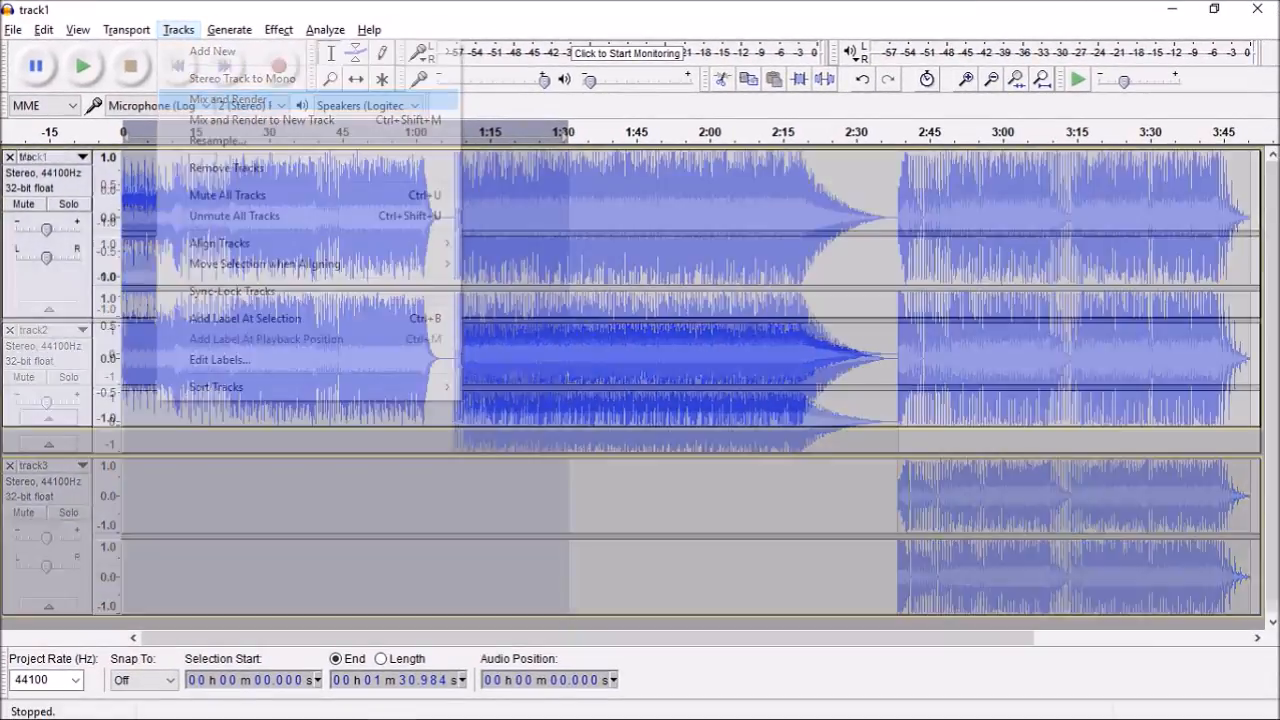
Mix and render the aligned tracks into a single stereo track named Mix.
{"action": "left_click", "coordinate": [227, 99]}
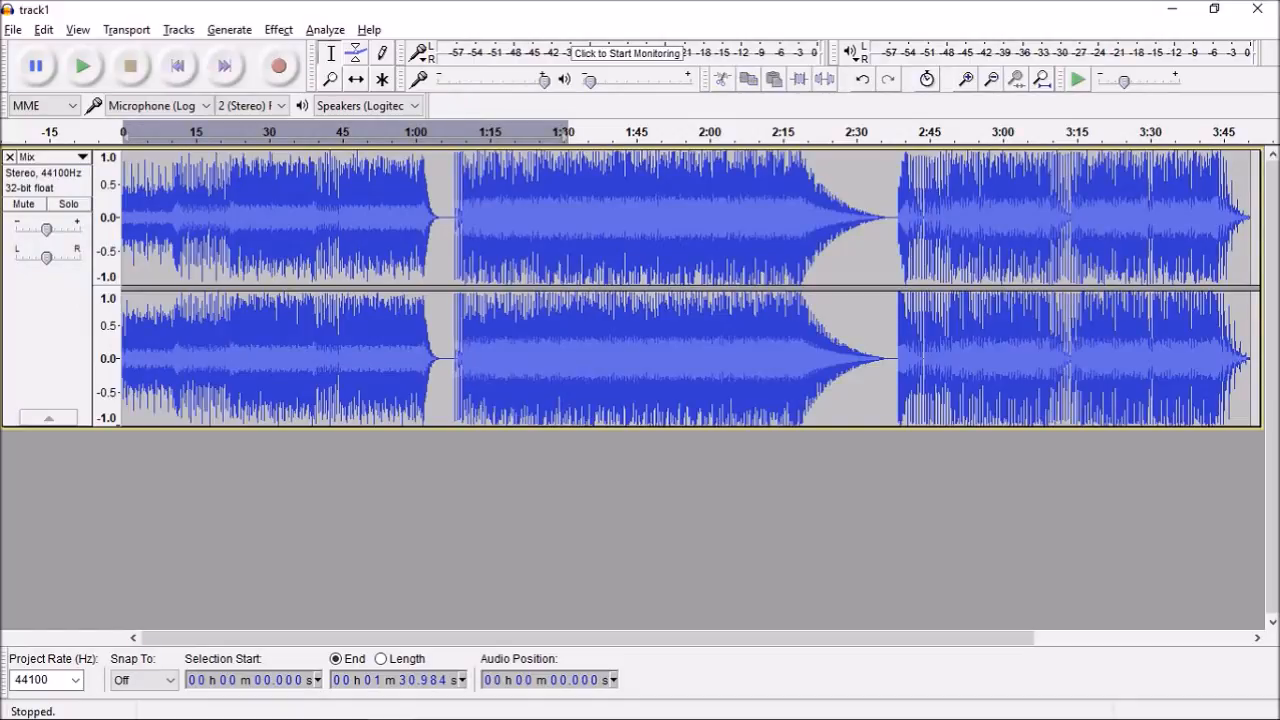
{"action": "left_click", "coordinate": [13, 29]}
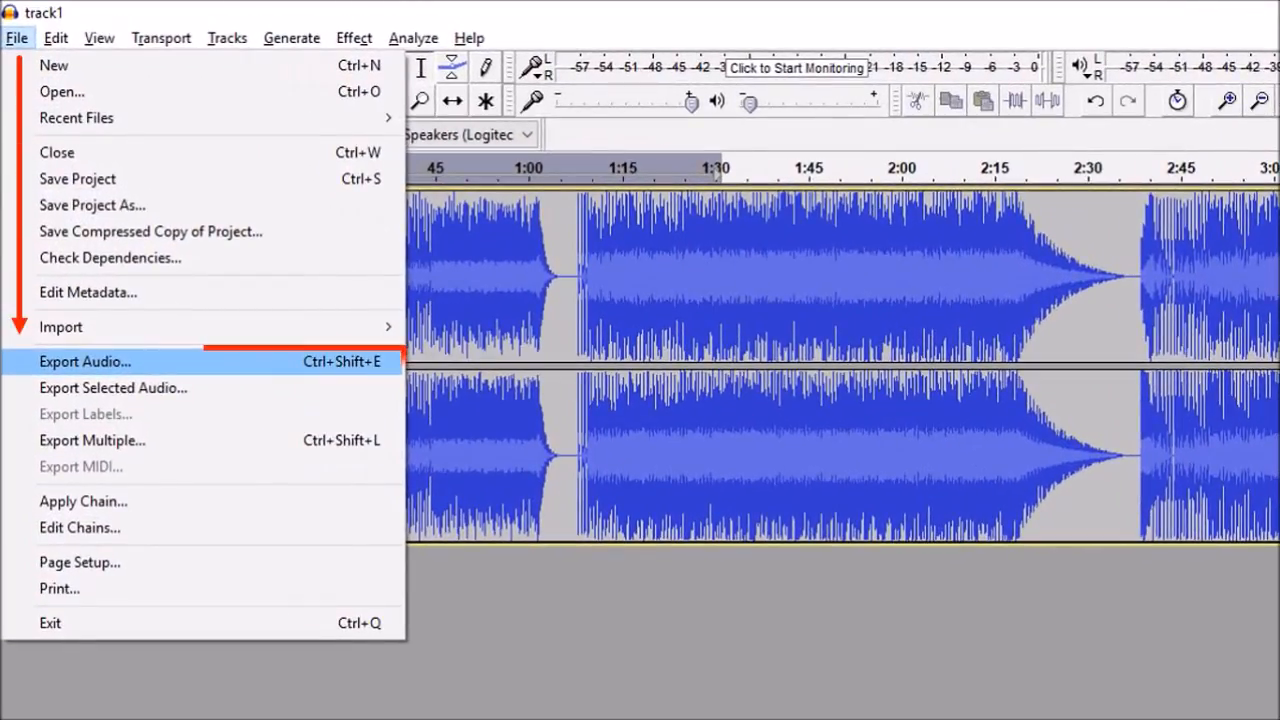
Export the Mix as an MP3 file named 'Single Audio Track'.
{"action": "left_click", "coordinate": [85, 361]}
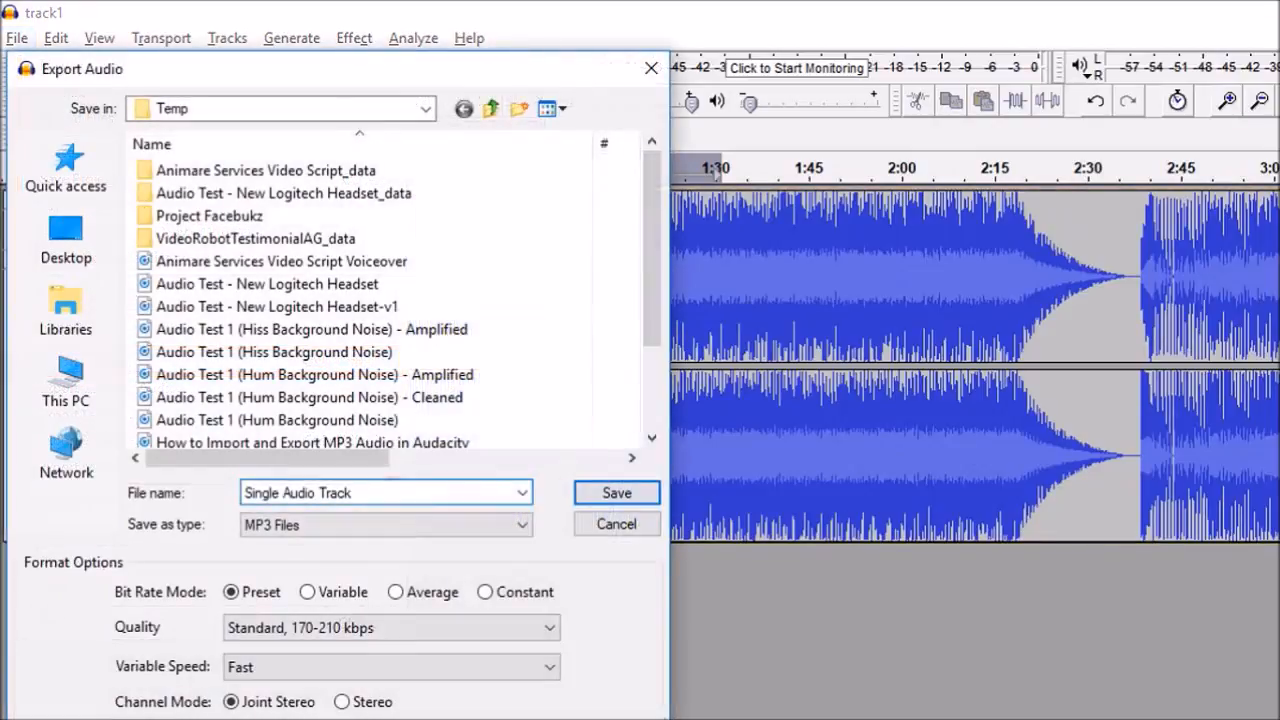
{"action": "left_click", "coordinate": [385, 524]}
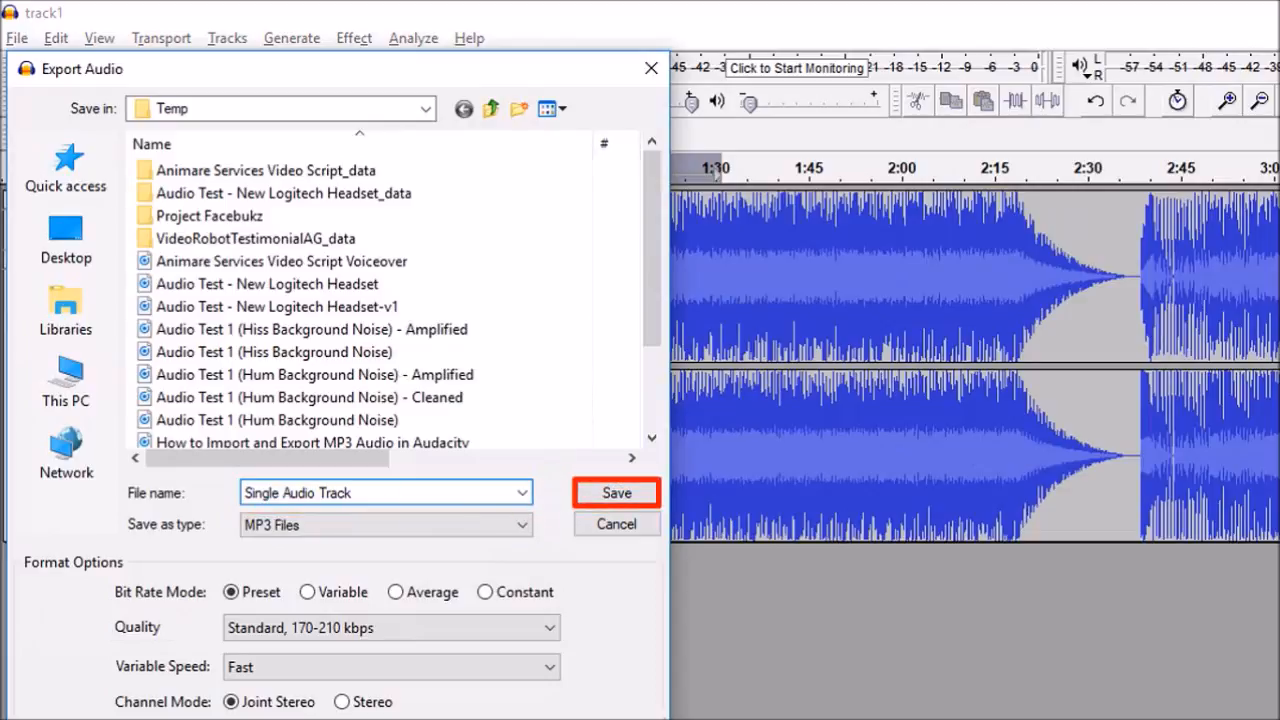
{"action": "left_click", "coordinate": [616, 492]}
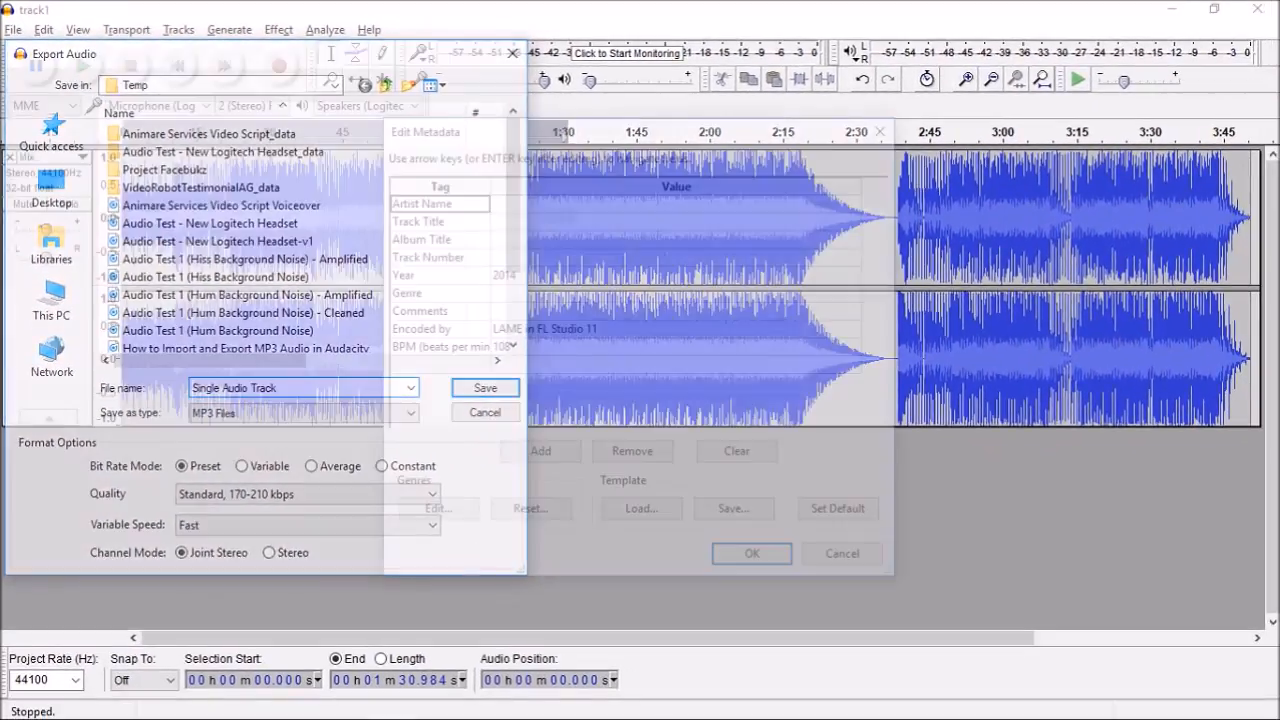
{"action": "left_click", "coordinate": [485, 387]}
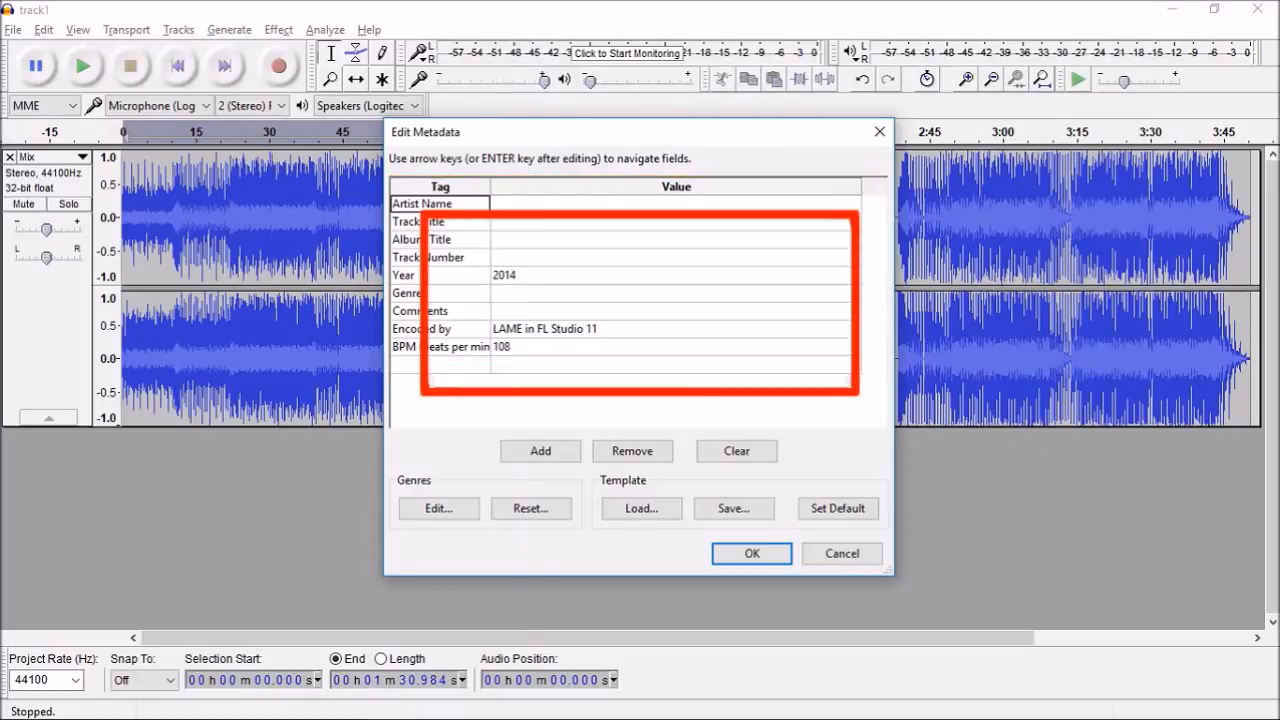
Accept the metadata tags and let the Single Audio Track MP3 export finish.
{"action": "left_click", "coordinate": [751, 553]}
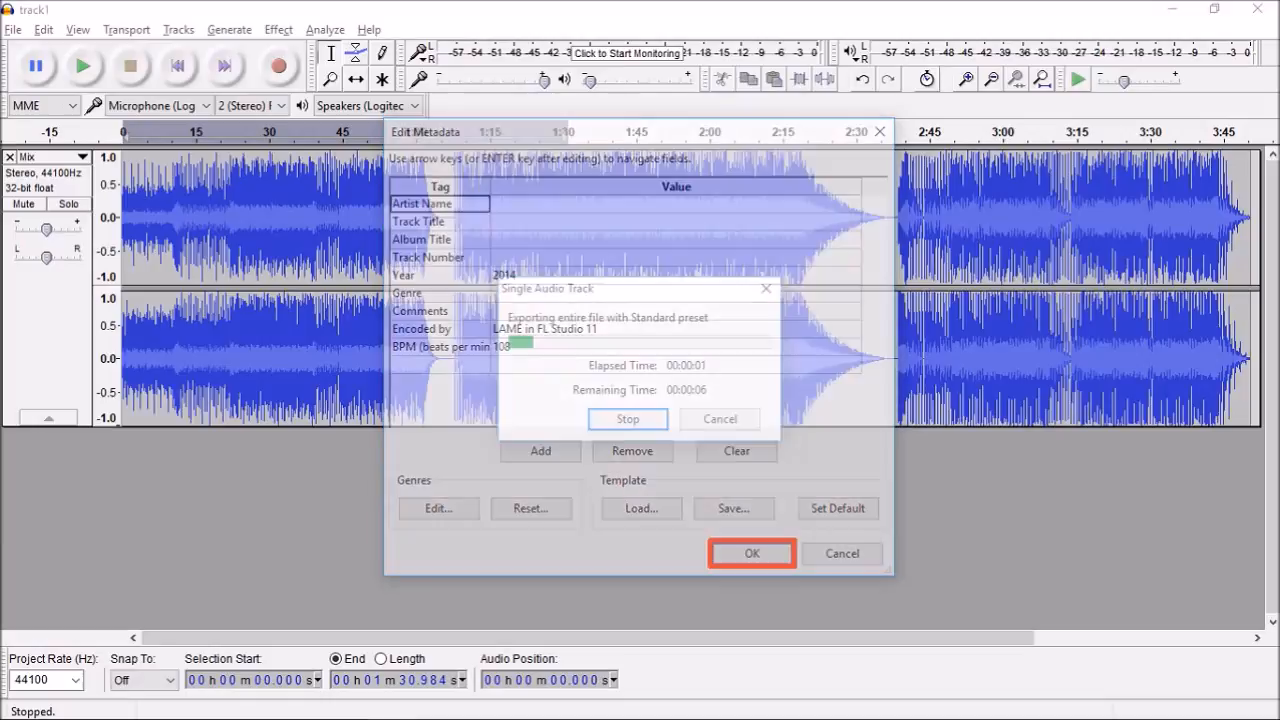
{"action": "left_click", "coordinate": [751, 553]}
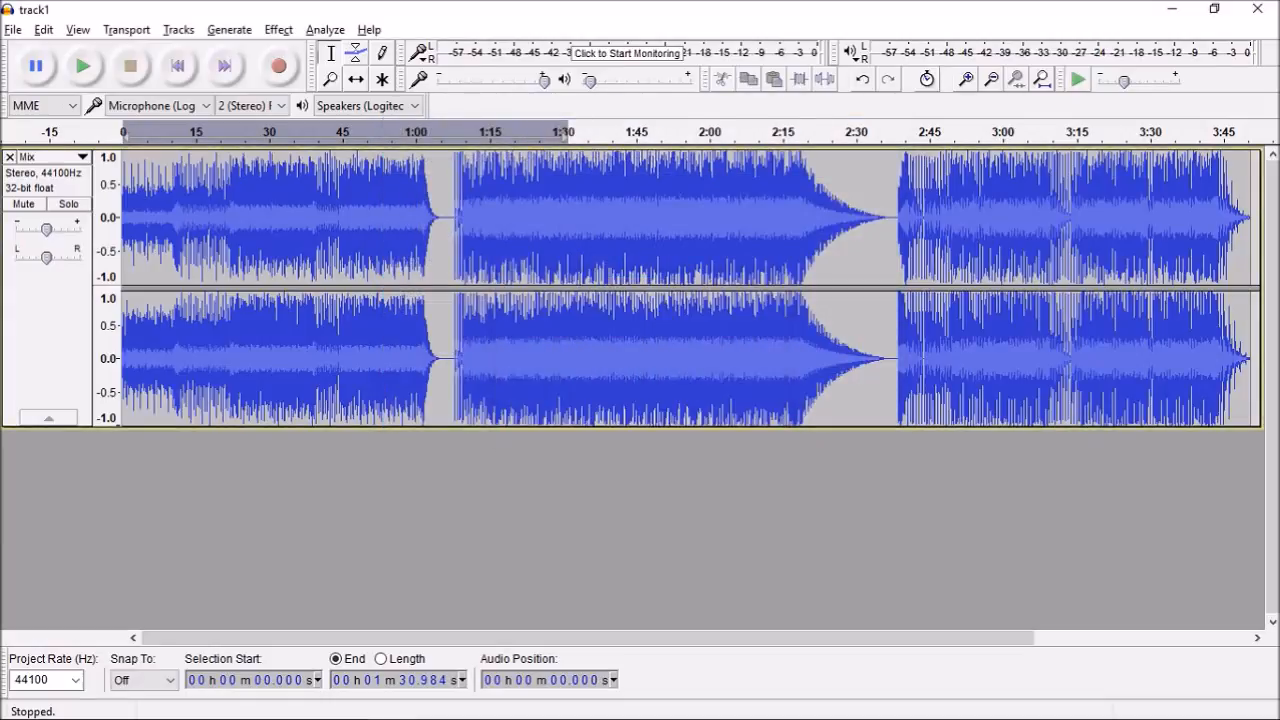
{"action": "left_click", "coordinate": [1212, 9]}
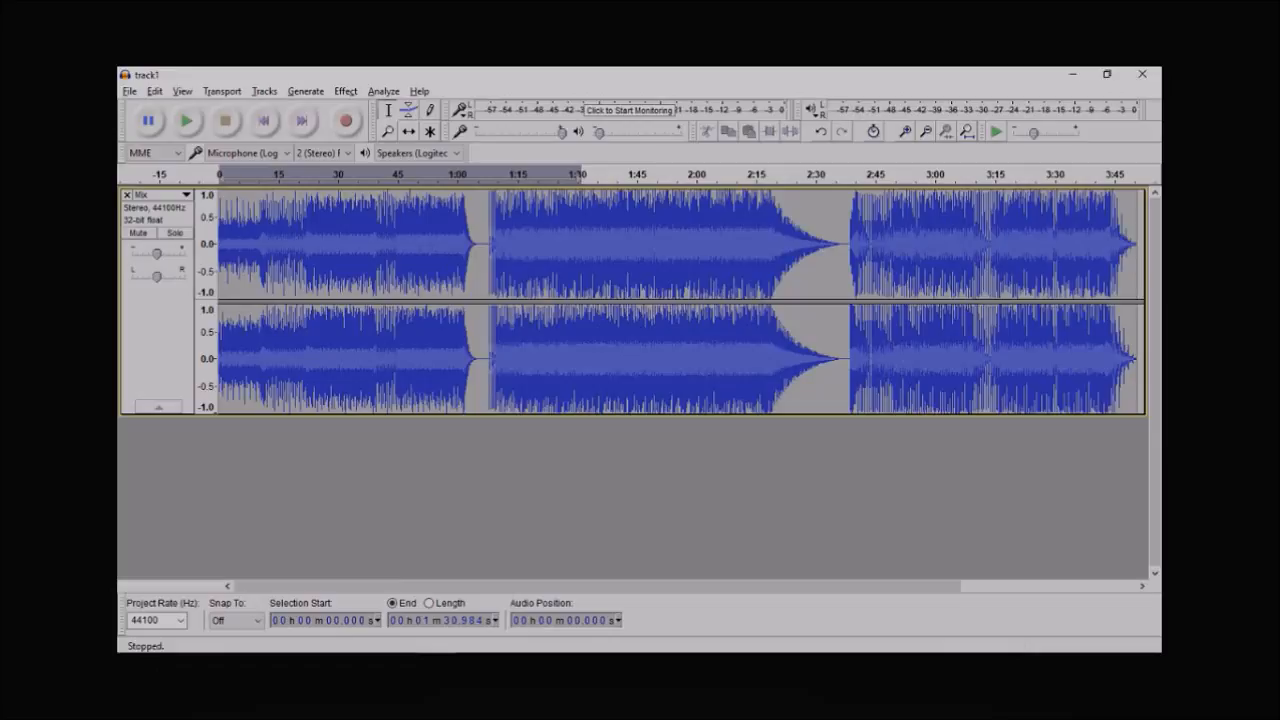